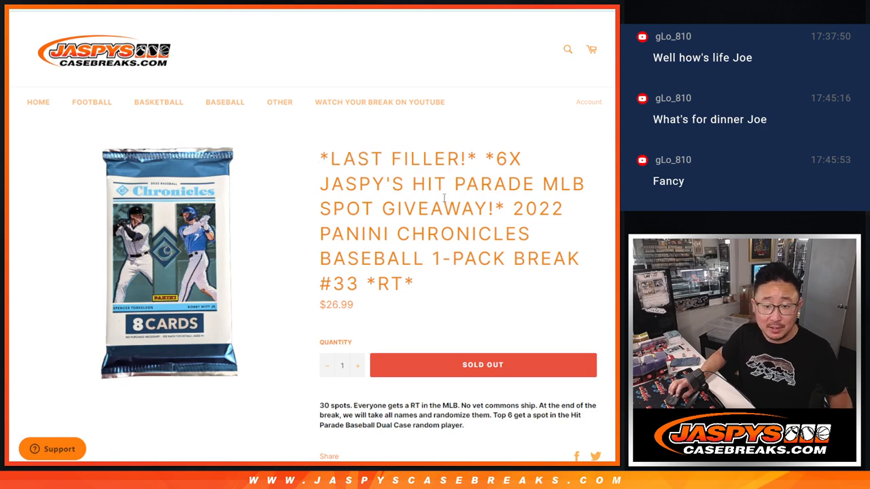
{"action": "mouse_move", "coordinate": [277, 19]}
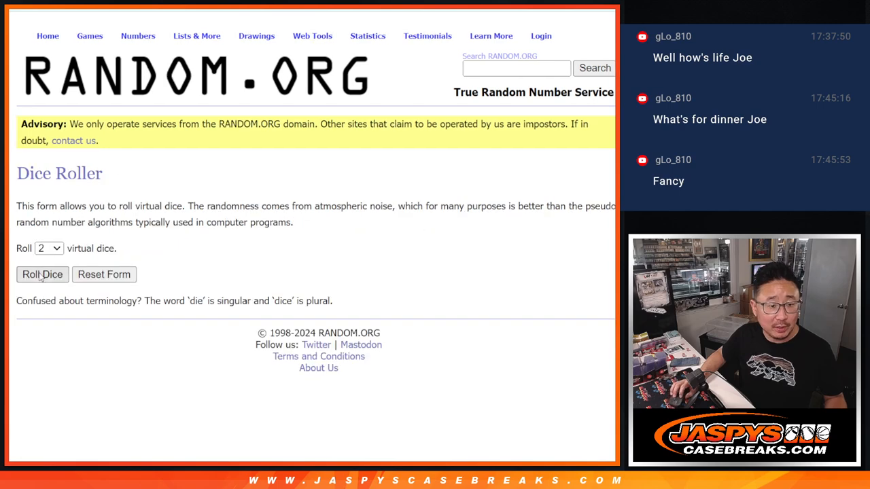
Roll the virtual dice and shuffle the 30-name list again to reach 4 randomizations
{"action": "left_click", "coordinate": [43, 275]}
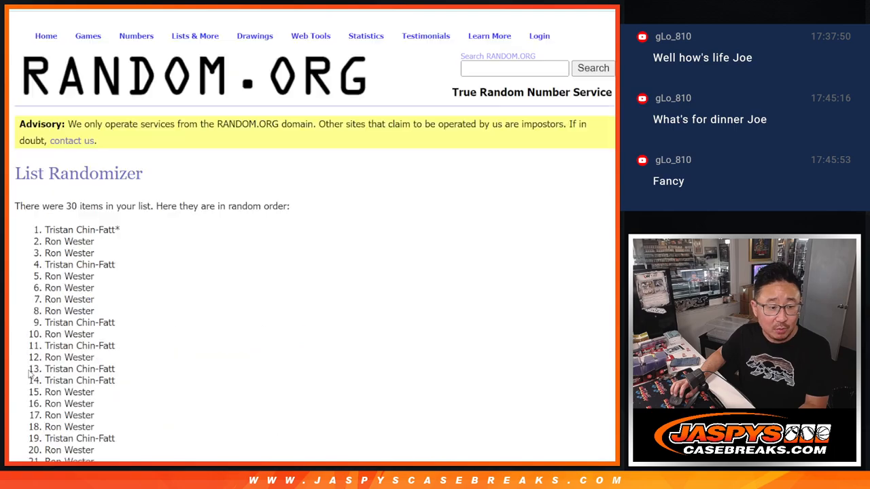
{"action": "scroll", "scroll_direction": "down", "scroll_amount": 3}
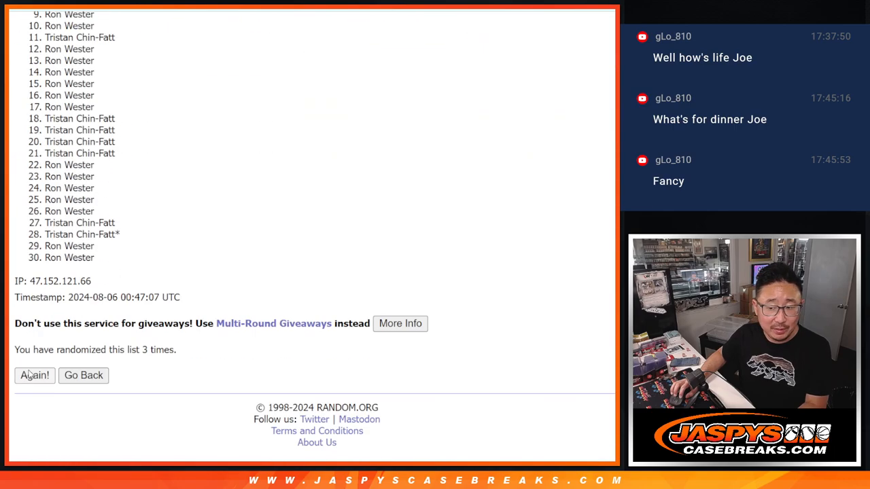
{"action": "left_click", "coordinate": [35, 375]}
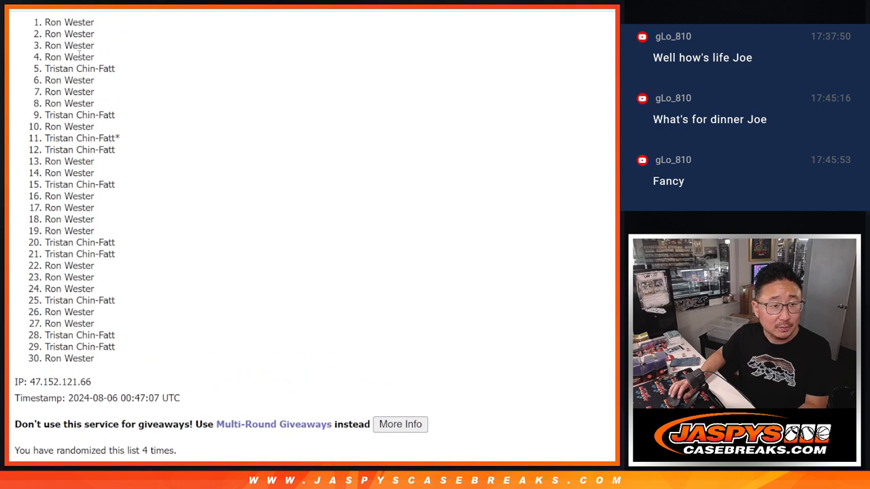
{"action": "scroll", "scroll_direction": "down", "scroll_amount": 3}
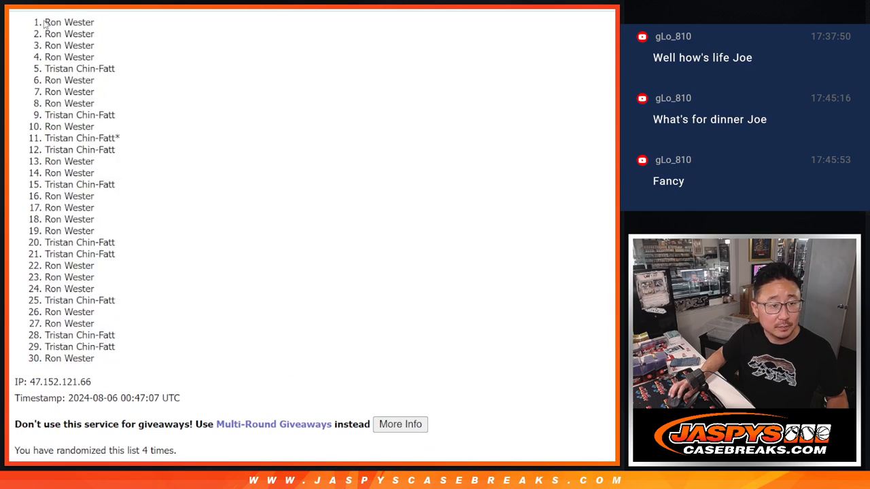
{"action": "left_click_drag", "start_coordinate": [46, 22], "coordinate": [95, 359]}
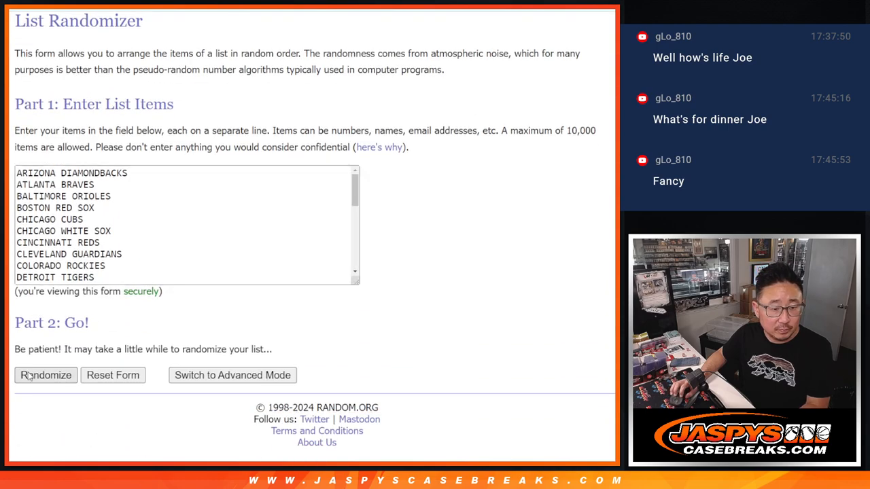
Shuffle the MLB team list in the List Randomizer
{"action": "left_click", "coordinate": [47, 375]}
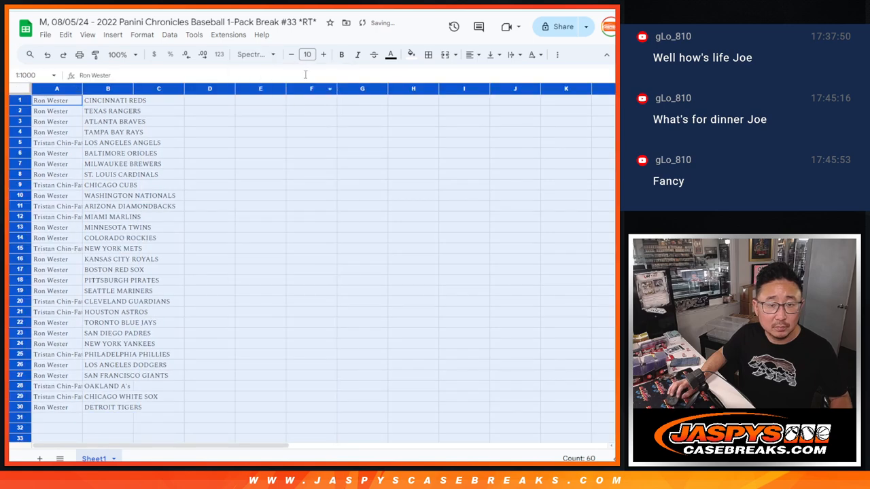
Zoom the sheet to 150% and sort it A to Z by the team column
{"action": "left_click", "coordinate": [133, 54]}
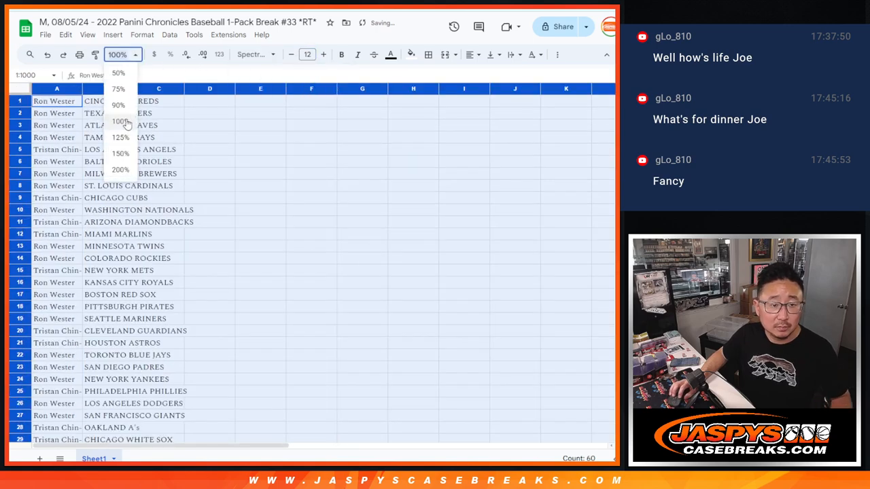
{"action": "left_click", "coordinate": [120, 153]}
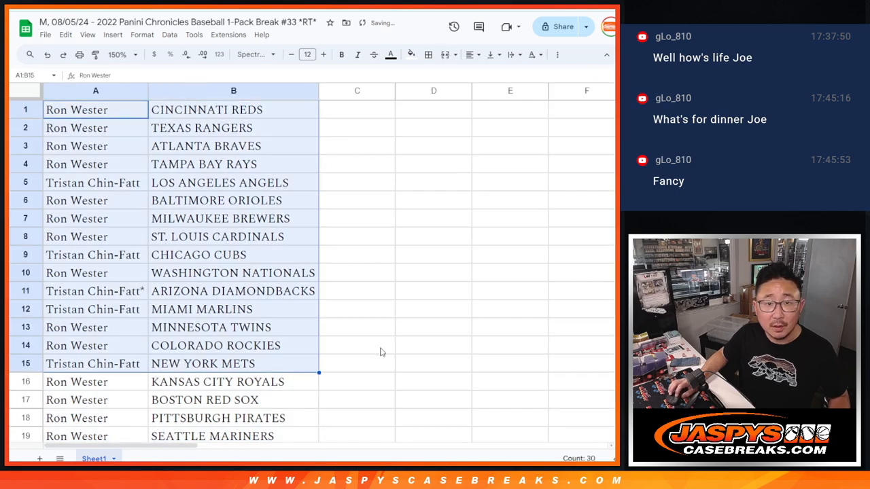
{"action": "scroll", "scroll_direction": "down", "scroll_amount": 3}
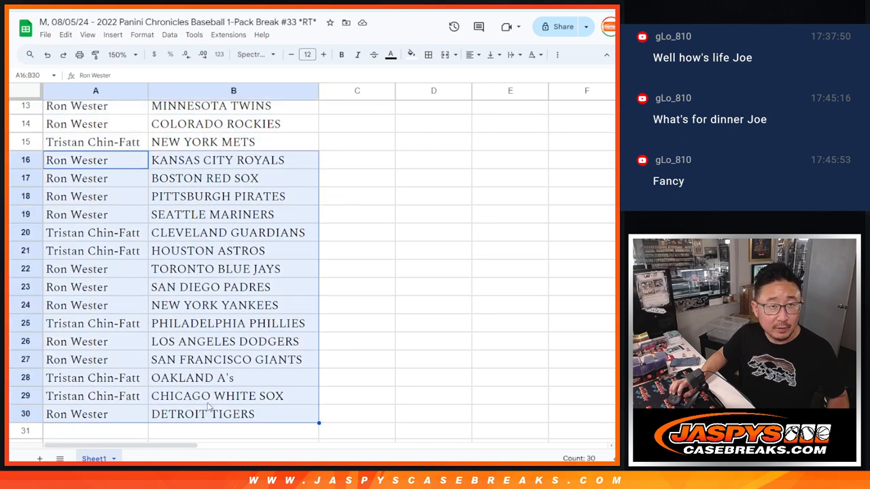
{"action": "left_click", "coordinate": [122, 54]}
{"action": "type", "text": "88"}
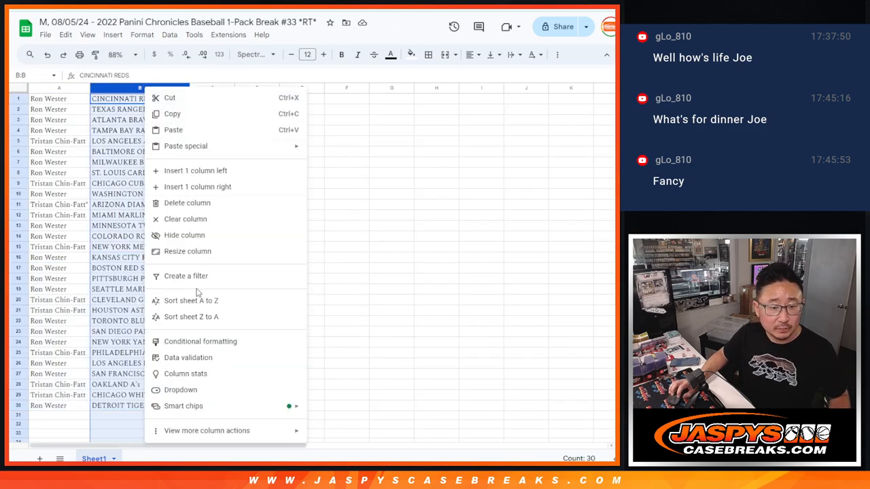
{"action": "left_click", "coordinate": [190, 300]}
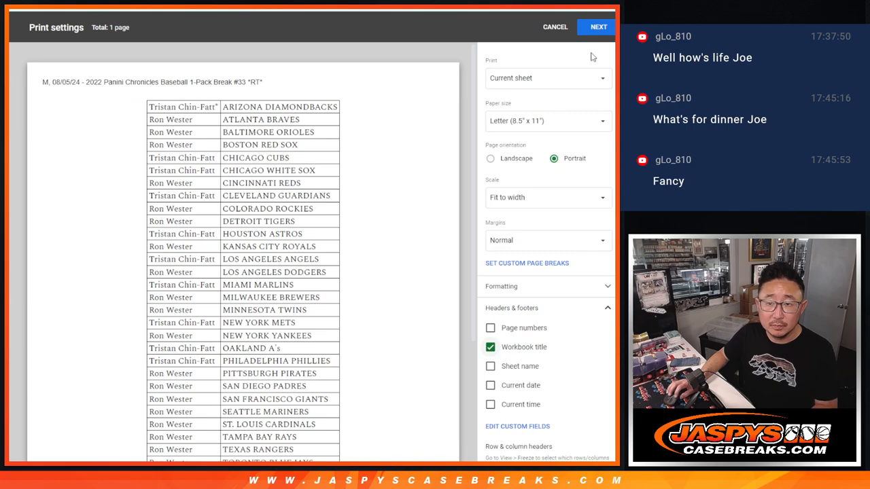
Continue past the Print settings page for the sorted list
{"action": "left_click", "coordinate": [554, 27]}
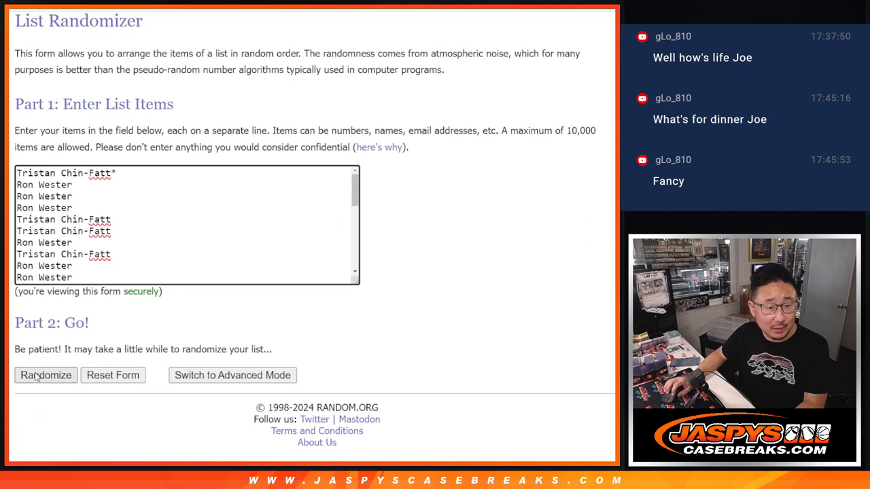
Shuffle the names list repeatedly to reach 9 randomizations for the giveaway draw
{"action": "left_click", "coordinate": [46, 375]}
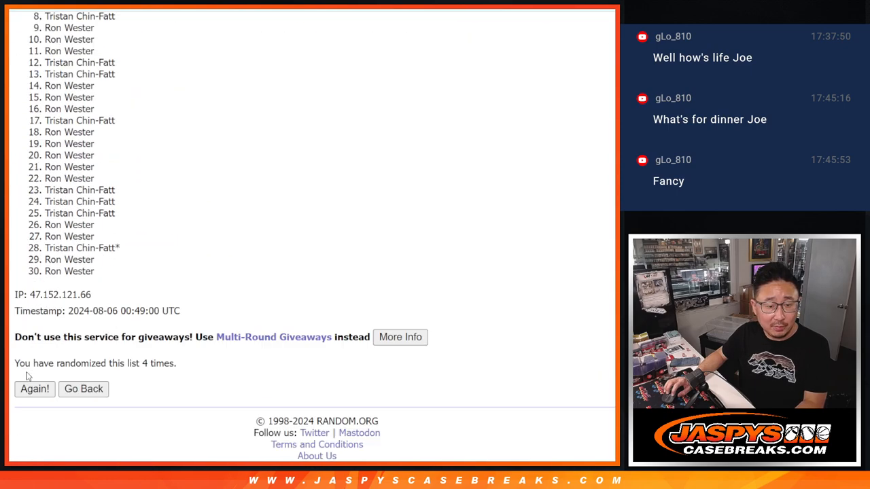
{"action": "left_click", "coordinate": [34, 388]}
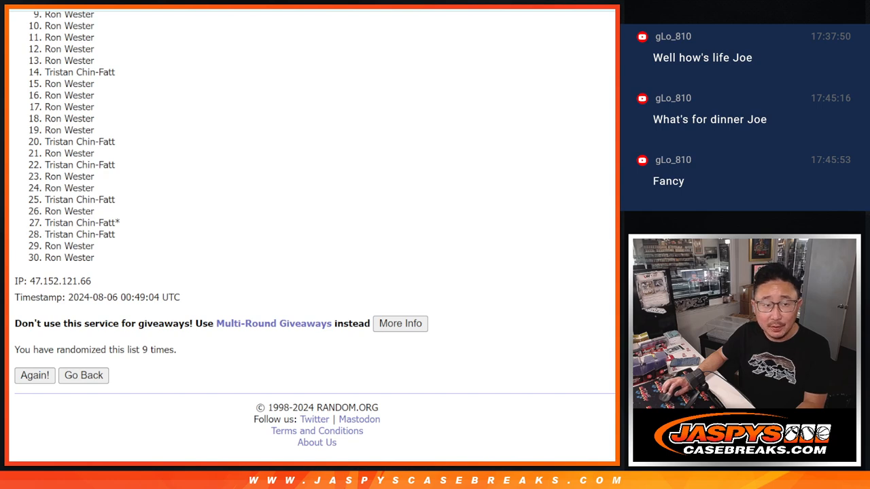
{"action": "scroll", "scroll_direction": "up", "scroll_amount": 3}
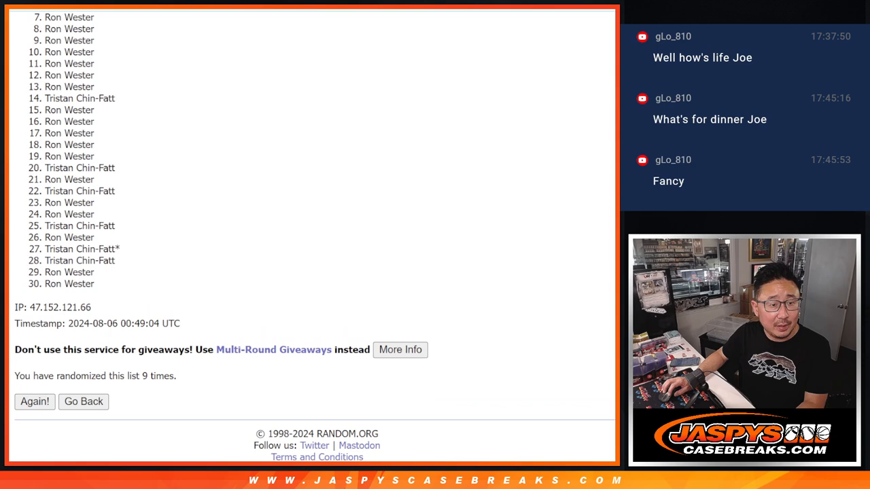
{"action": "scroll", "scroll_direction": "up", "scroll_amount": 3}
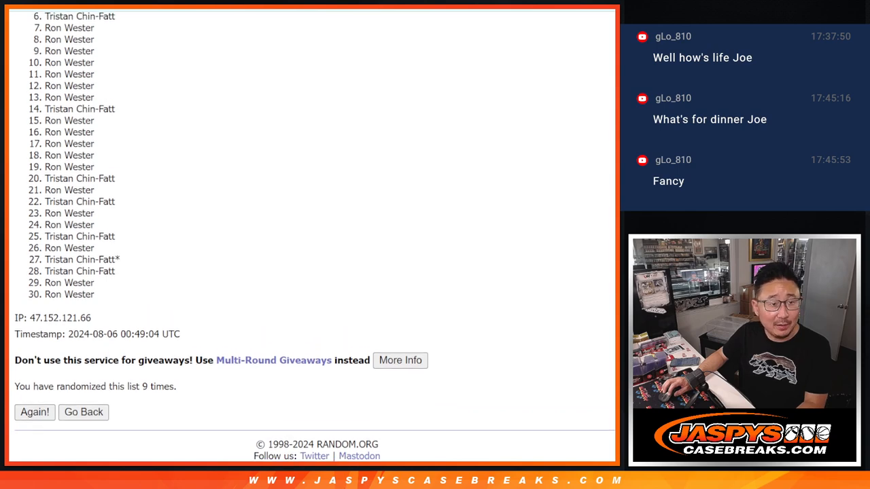
{"action": "scroll", "scroll_direction": "up", "scroll_amount": 3}
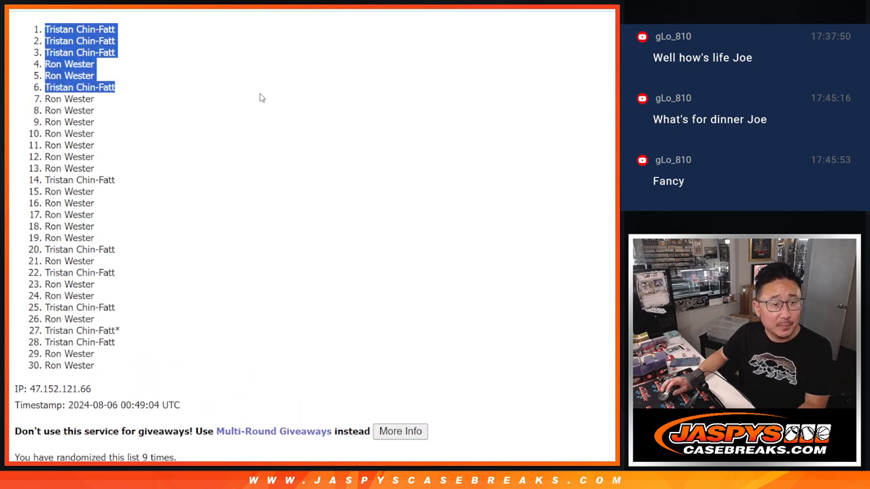
{"action": "mouse_move", "coordinate": [386, 95]}
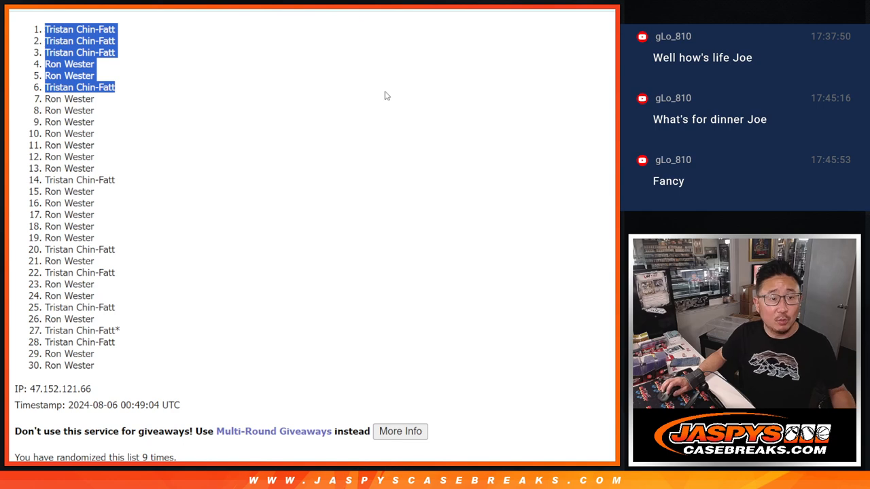